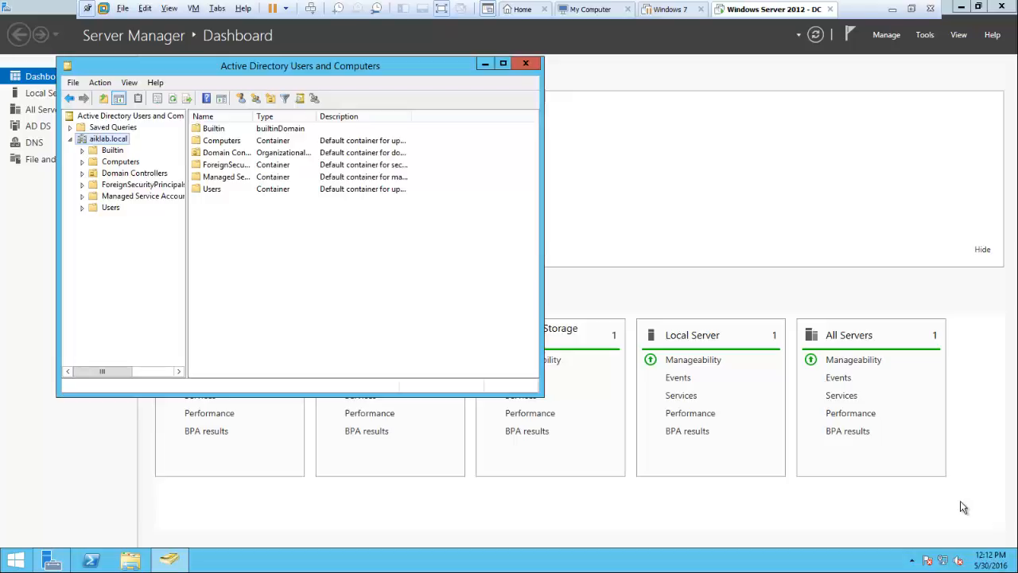
pyautogui.moveTo(551, 499)
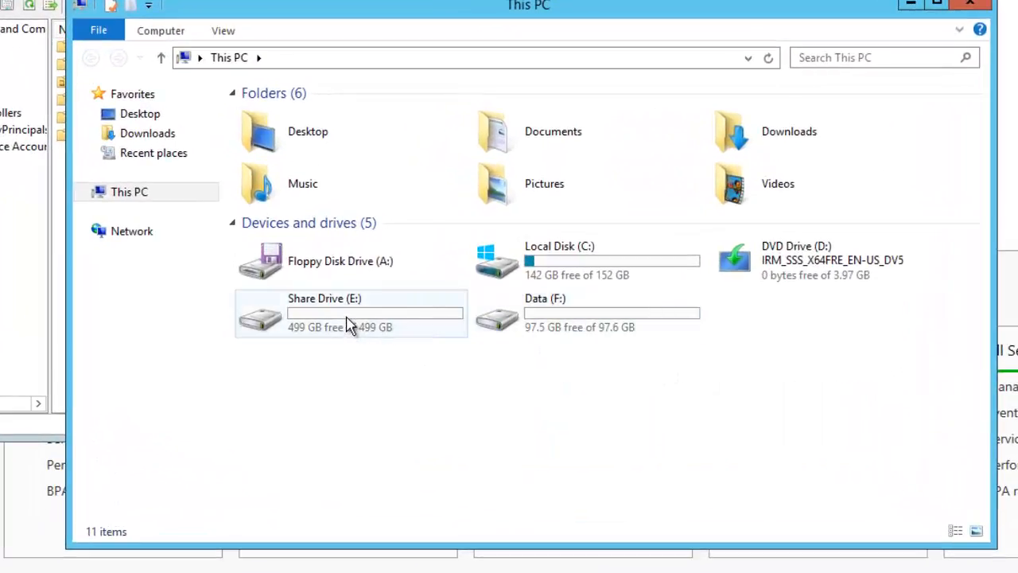
# Step: Open Share Drive (E:) and add a new folder named Group Policy
pyautogui.doubleClick(325, 313)
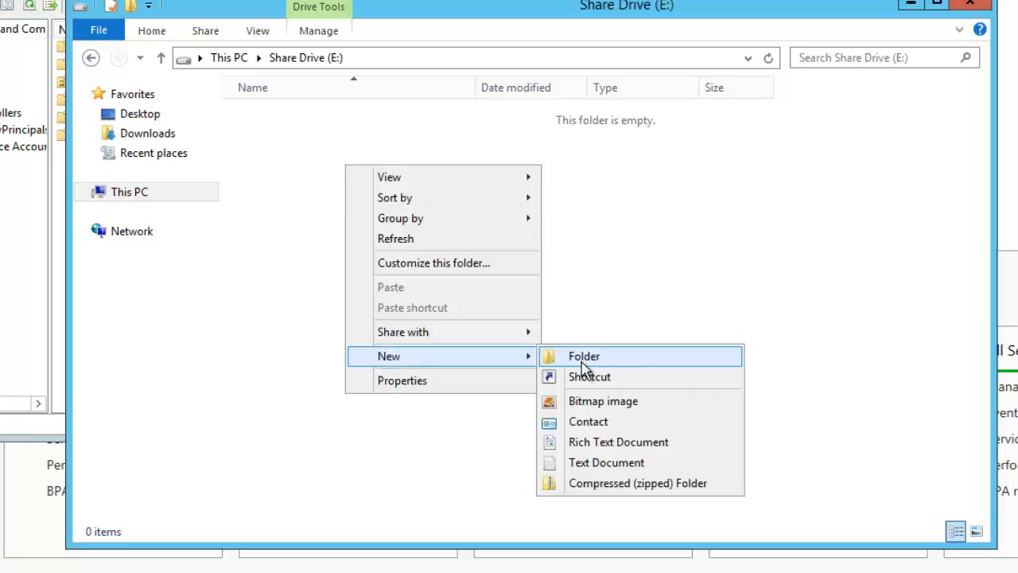
pyautogui.click(584, 355)
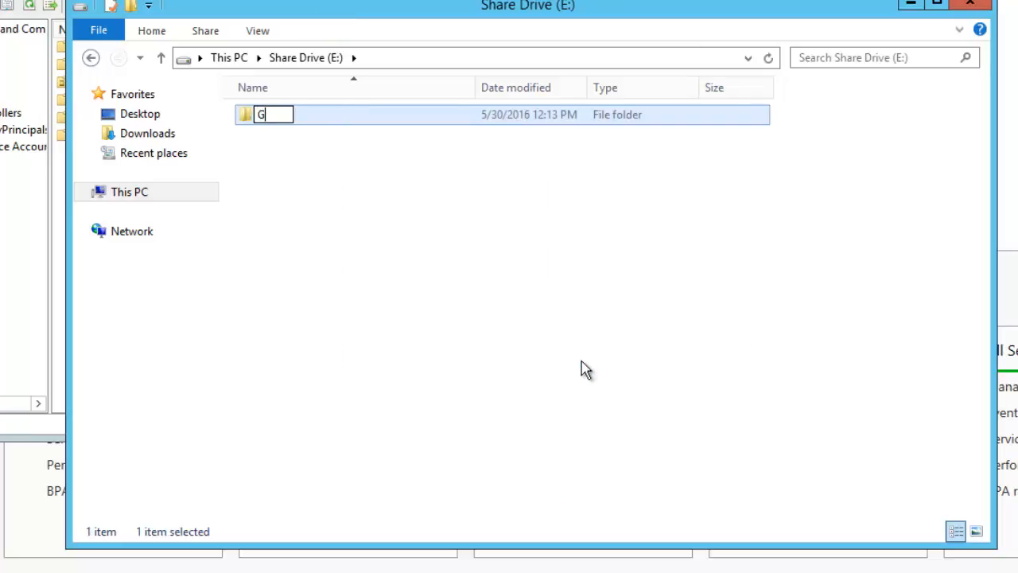
pyautogui.write('roup Policy')
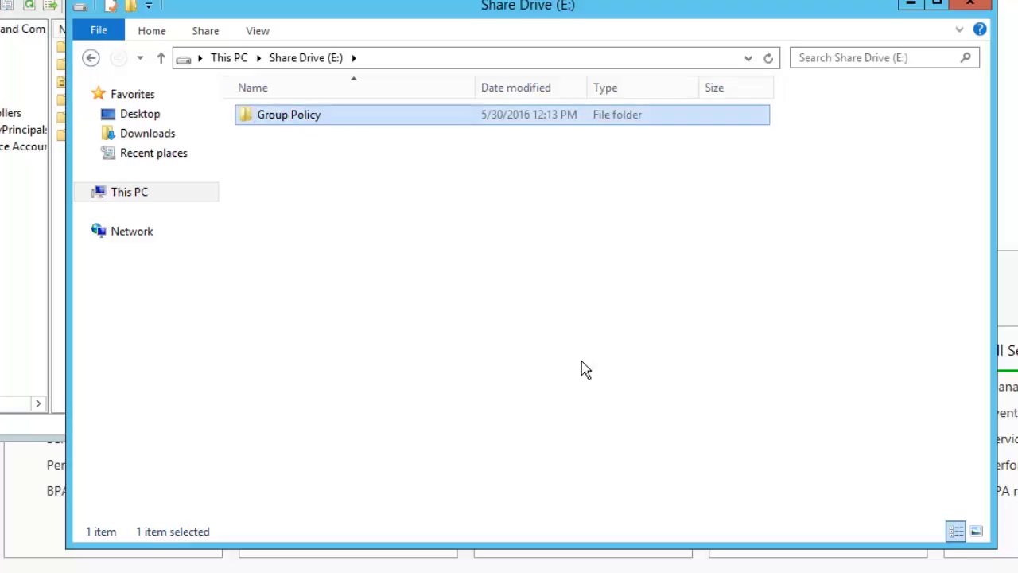
pyautogui.moveTo(301, 118)
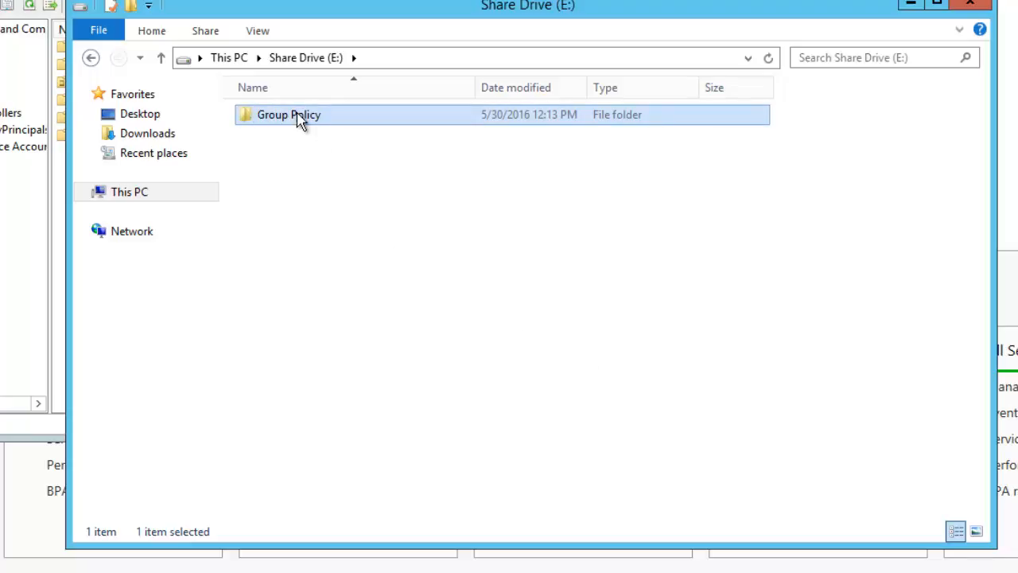
# Step: Turn on Share this folder in Group Policy's Advanced Sharing settings
pyautogui.rightClick(288, 115)
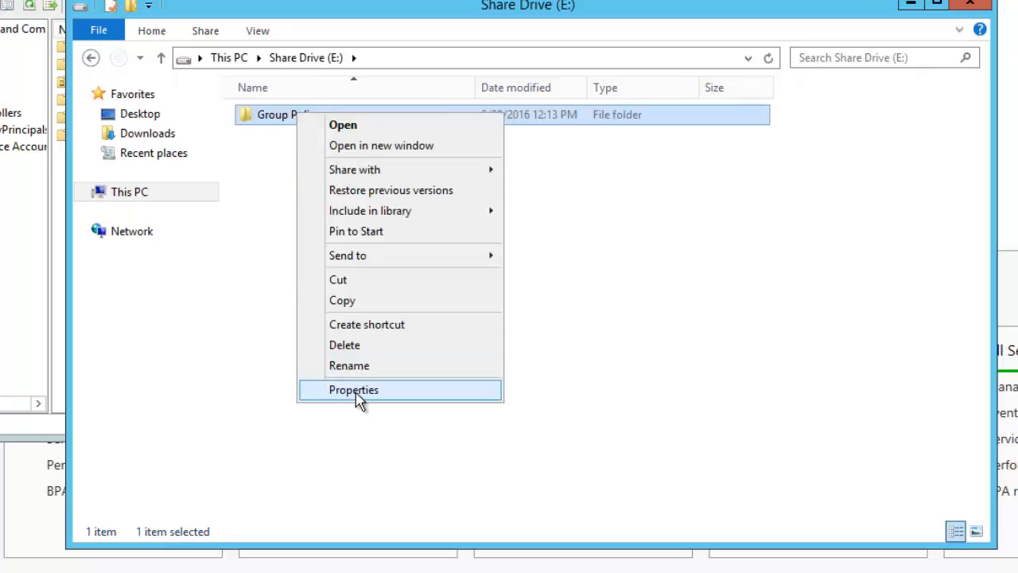
pyautogui.click(353, 389)
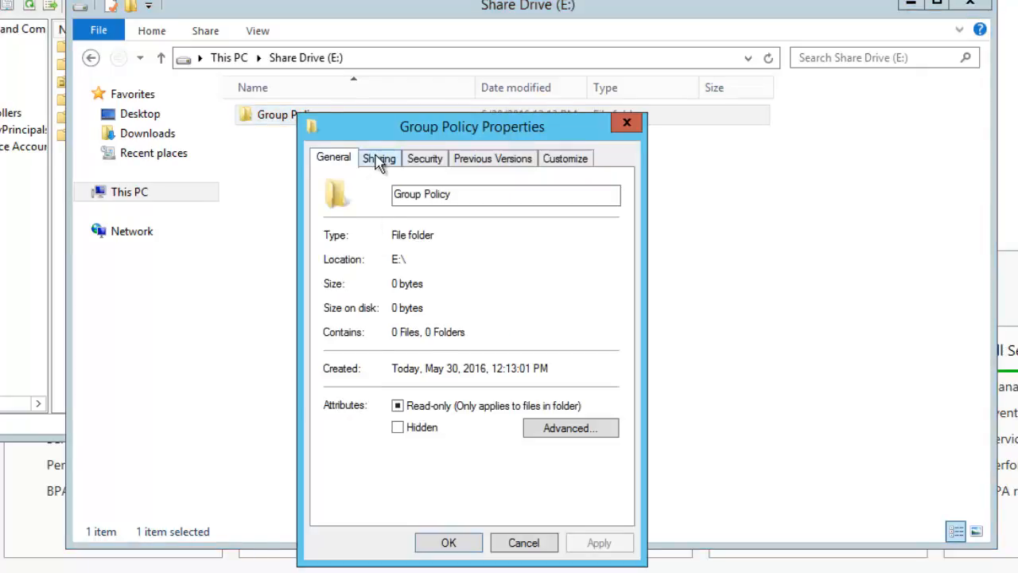
pyautogui.click(379, 158)
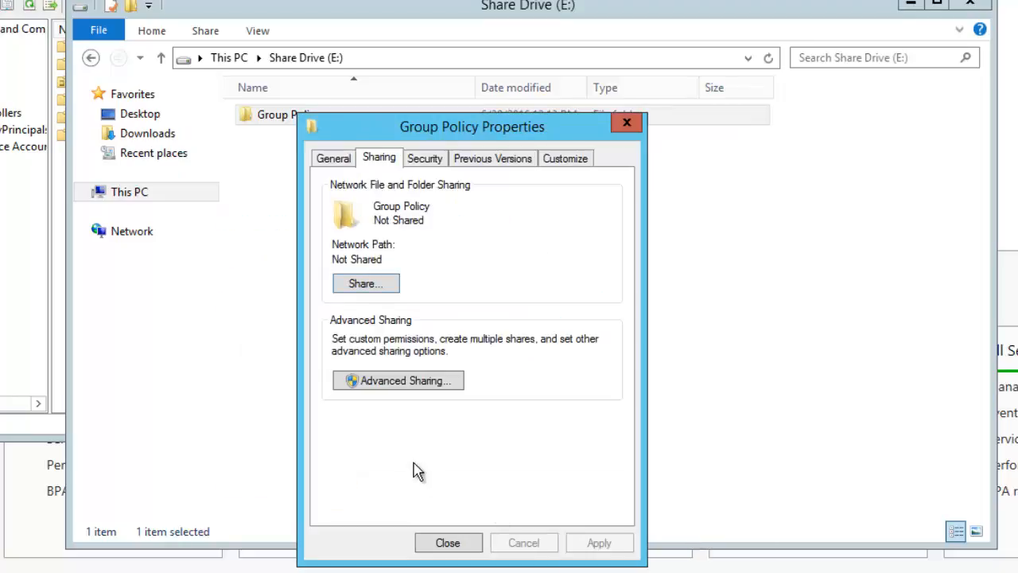
pyautogui.click(398, 379)
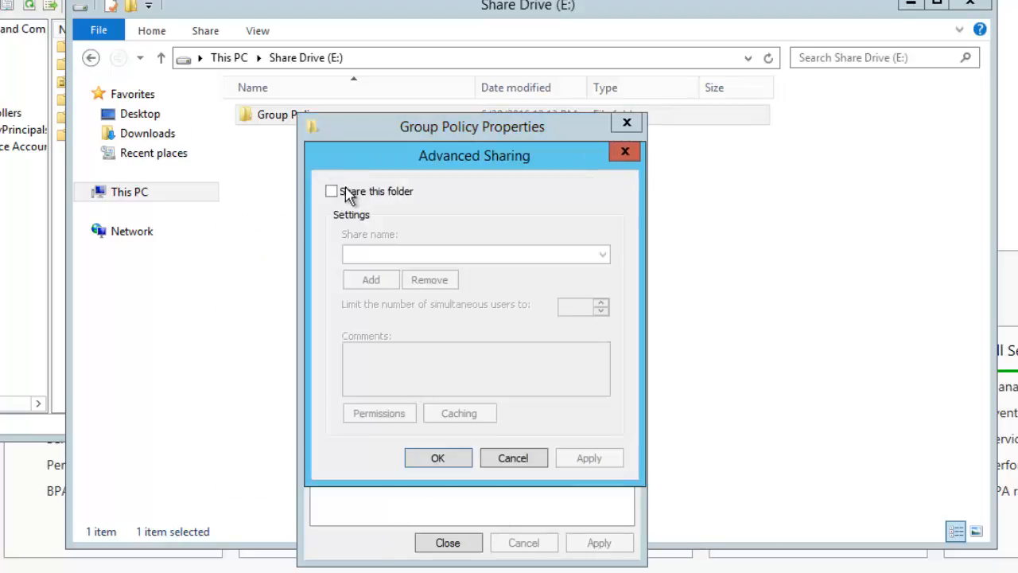
pyautogui.click(331, 191)
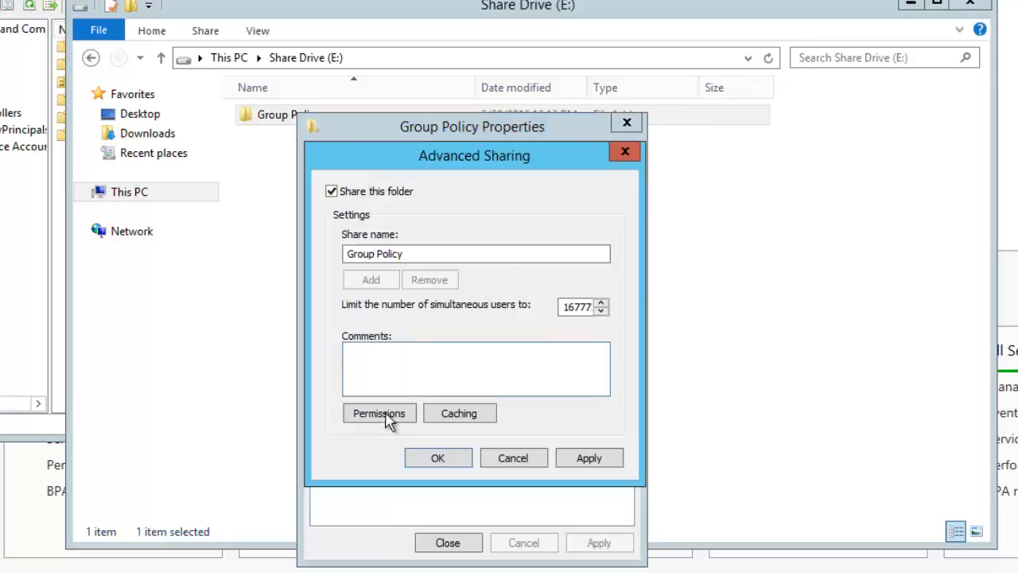
# Step: Replace Everyone with Authenticated Users in the share permissions, apply, and close Properties
pyautogui.click(379, 413)
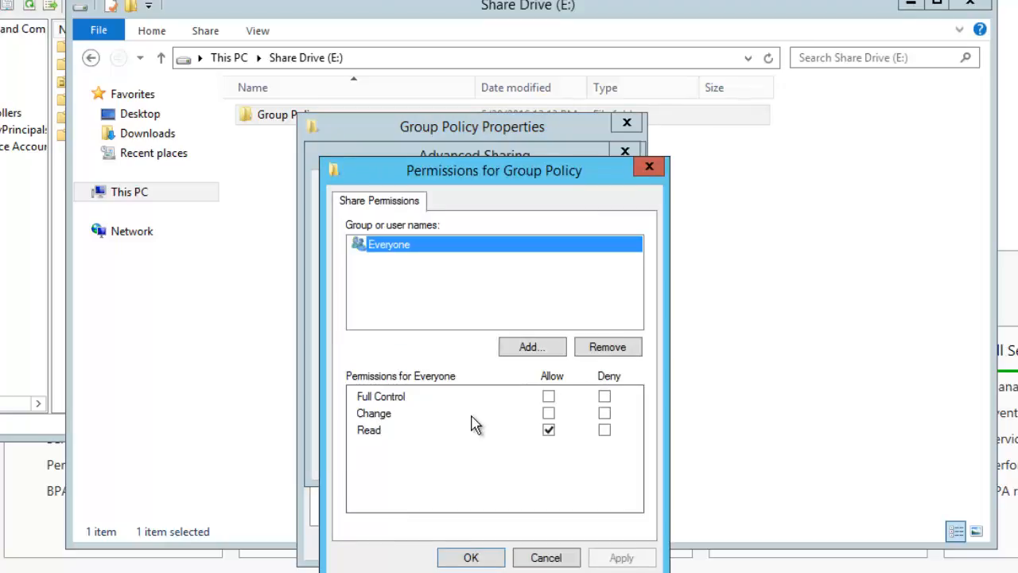
pyautogui.click(607, 346)
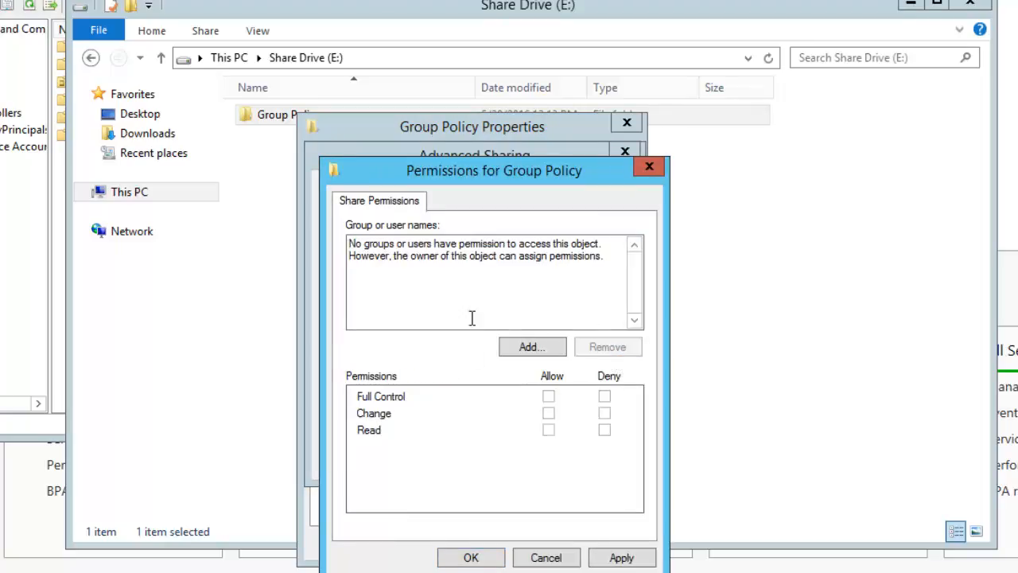
pyautogui.click(531, 346)
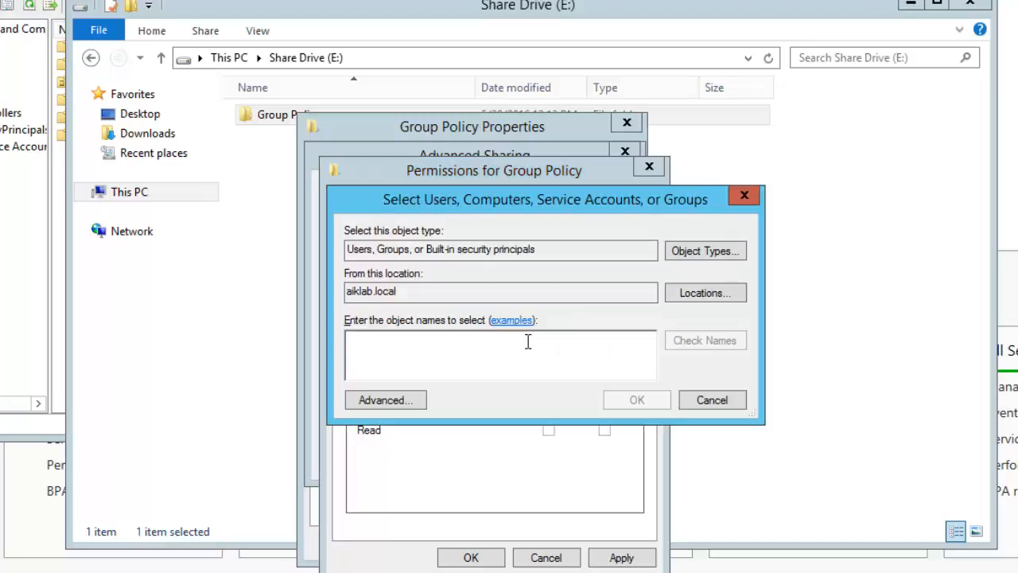
pyautogui.write('auth')
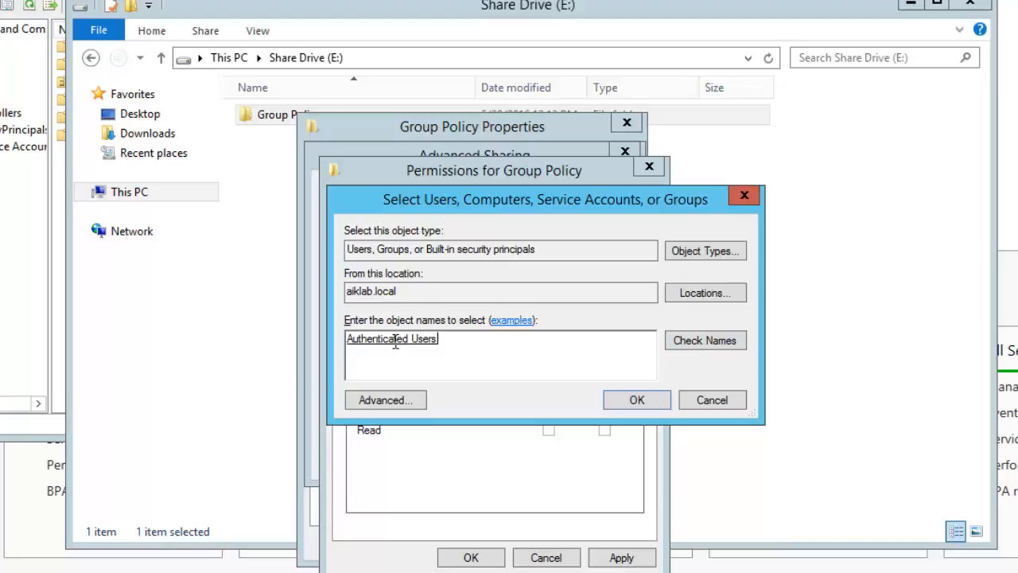
pyautogui.click(636, 399)
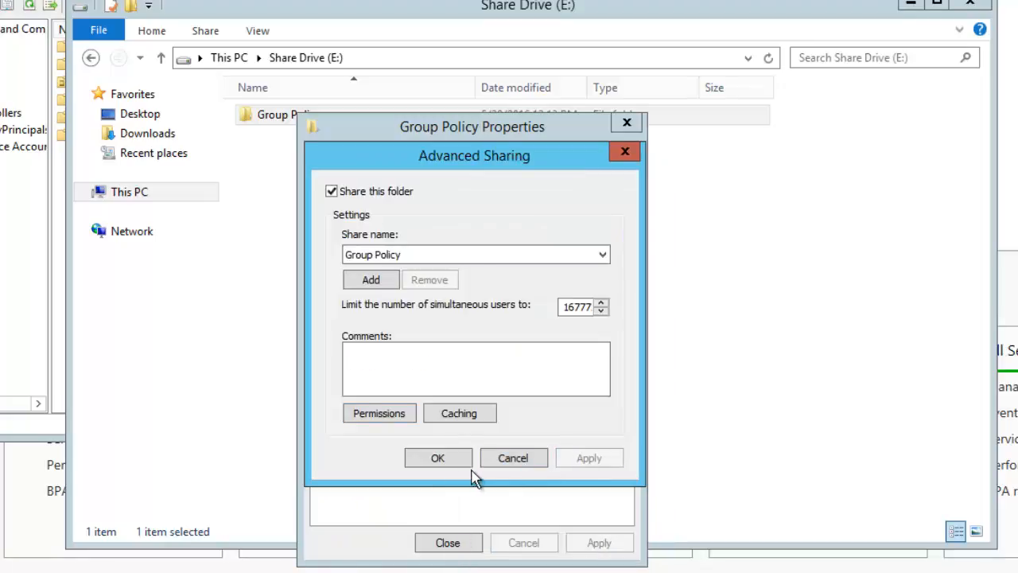
pyautogui.click(437, 458)
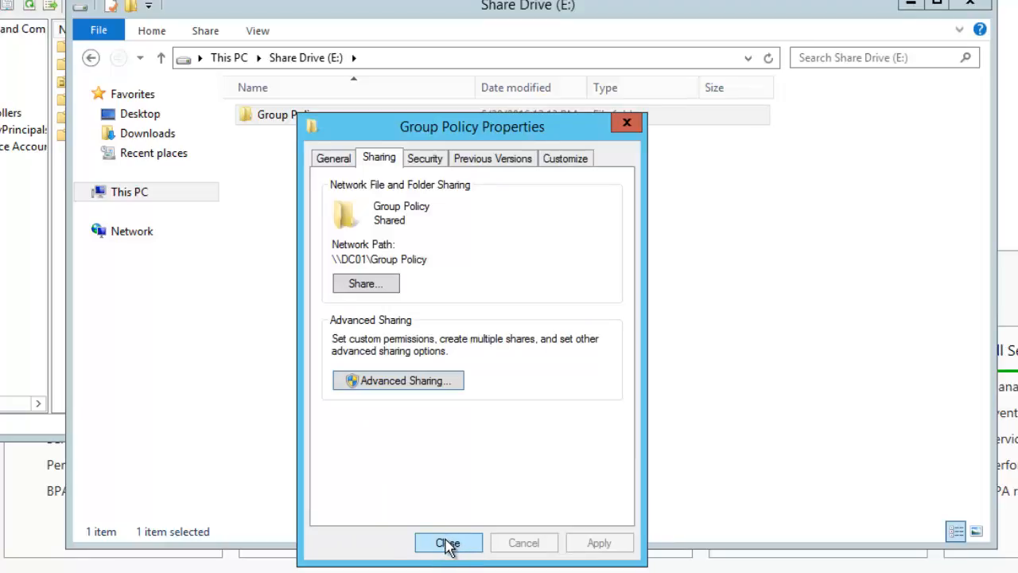
pyautogui.click(448, 542)
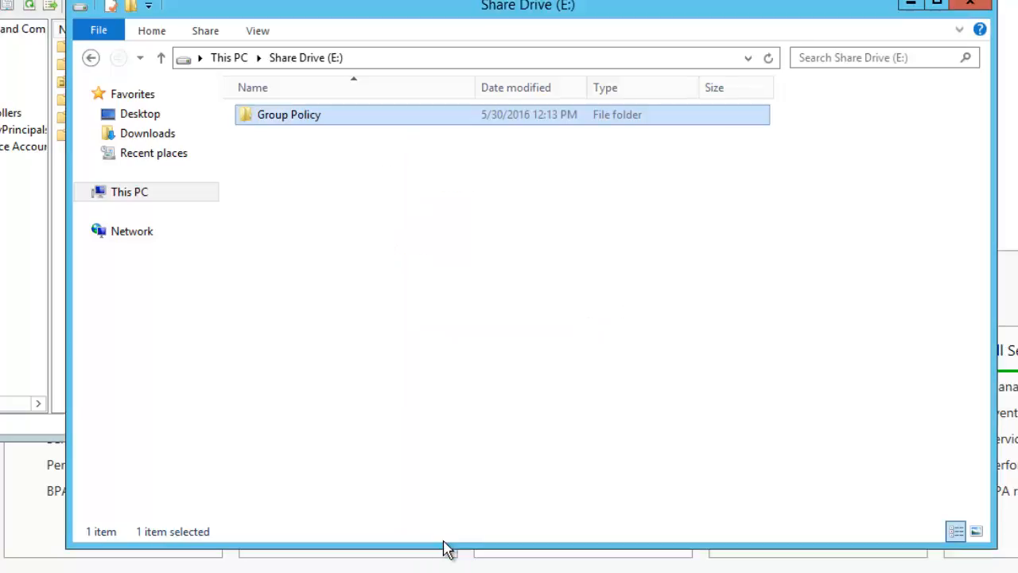
# Step: Launch compmgmt.msc, show Shared Folders > Shares, and widen the Share Name column
pyautogui.click(388, 331)
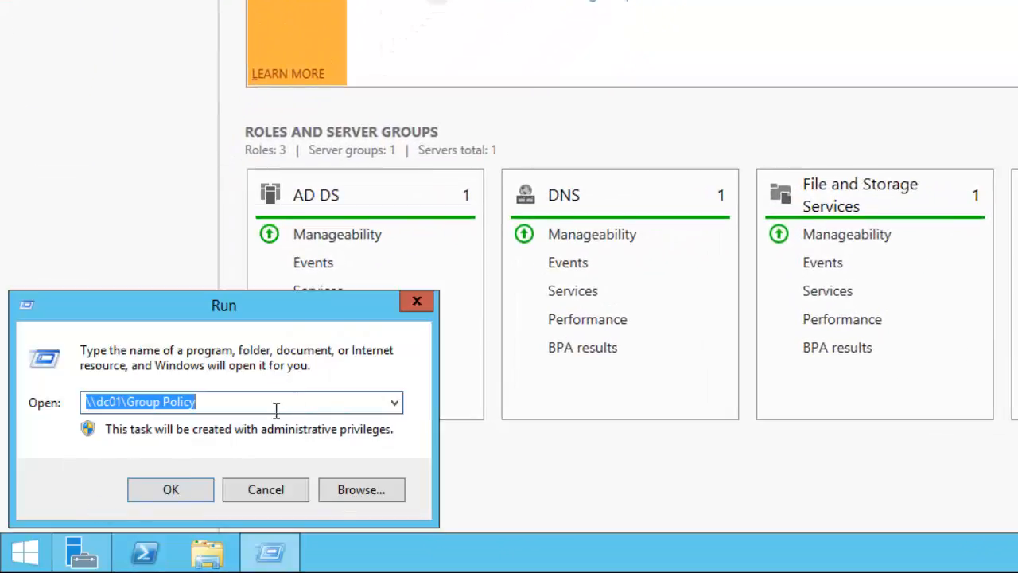
pyautogui.write('c')
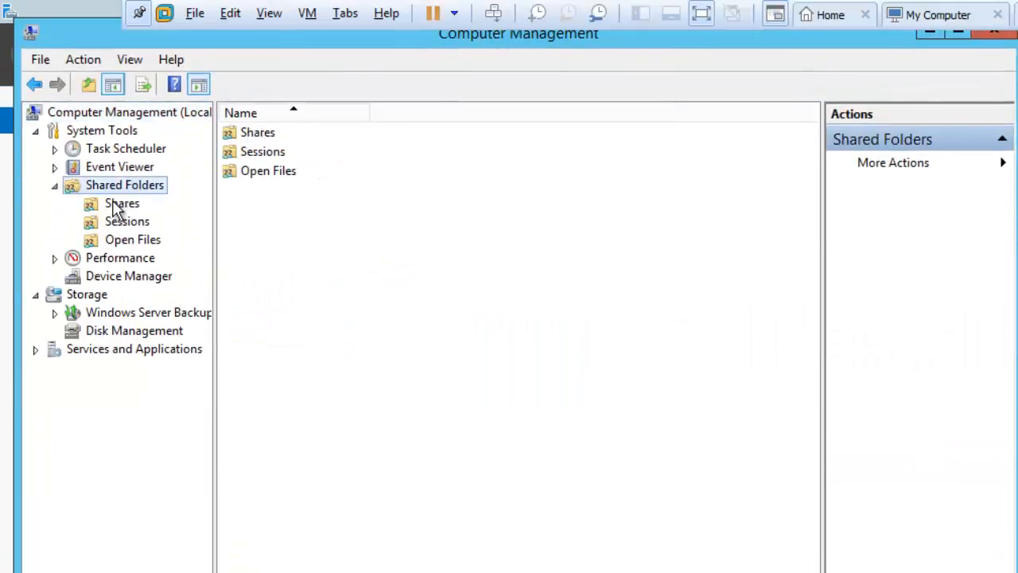
pyautogui.click(121, 203)
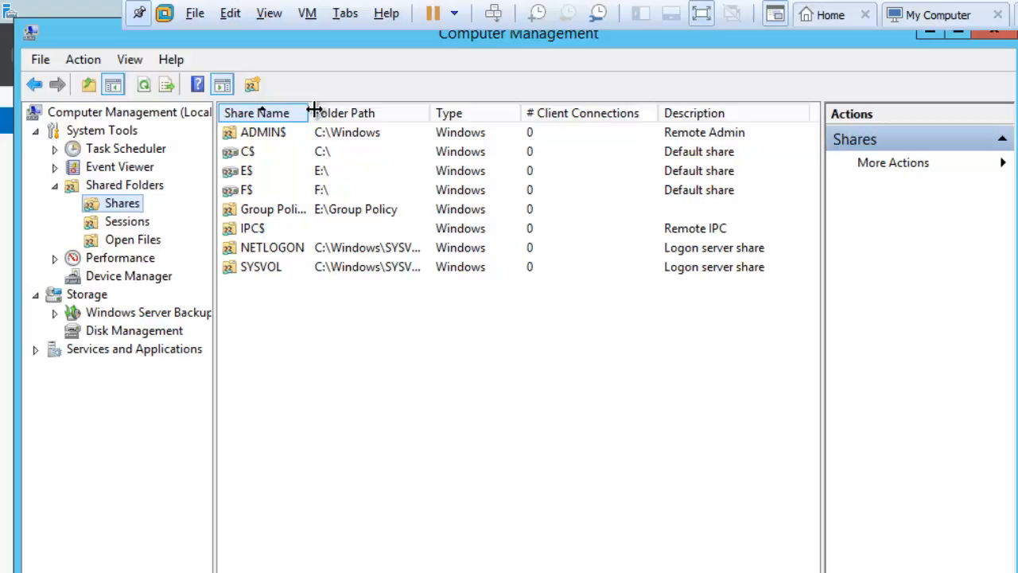
pyautogui.click(256, 112)
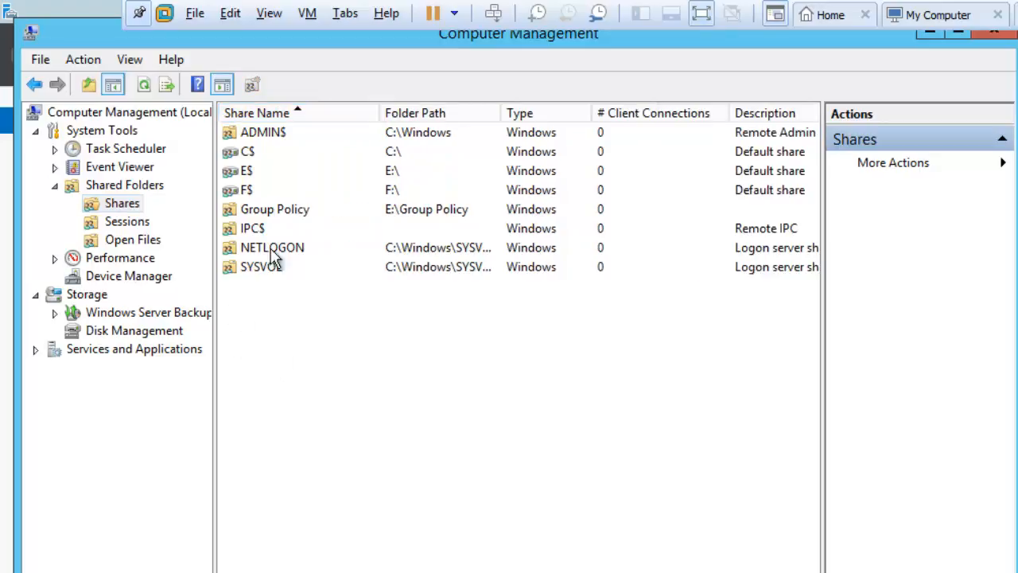
pyautogui.moveTo(620, 199)
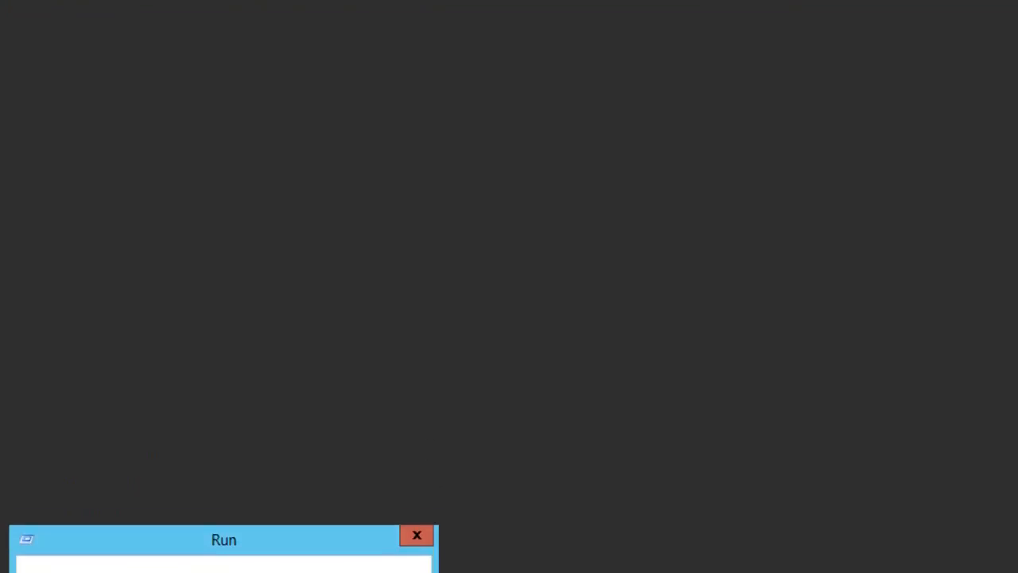
# Step: Delete New Text Document from E:\Group Policy after the \\dc01 delete is denied
pyautogui.write('e')
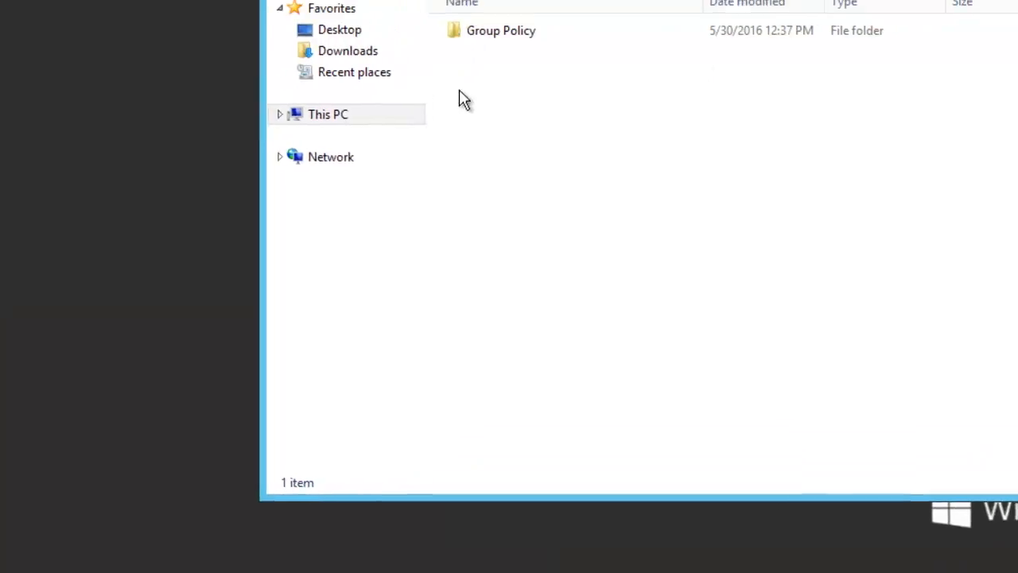
pyautogui.rightClick(568, 318)
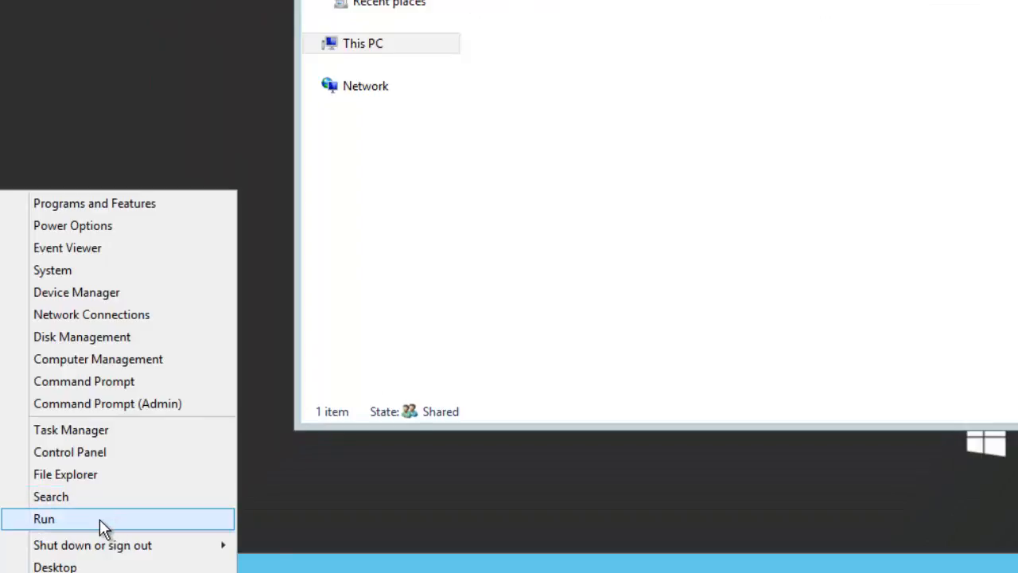
pyautogui.click(43, 519)
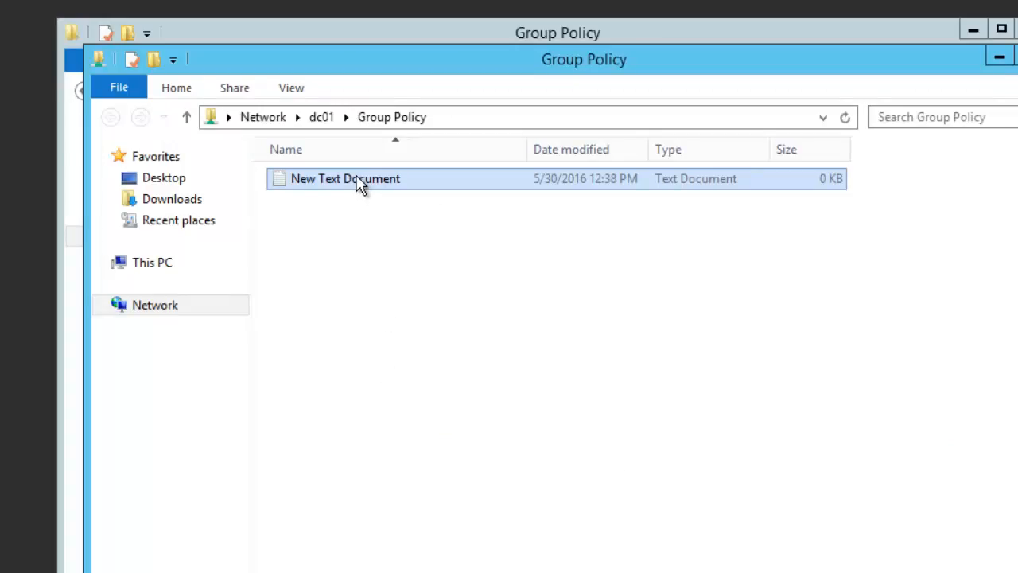
pyautogui.press('Delete')
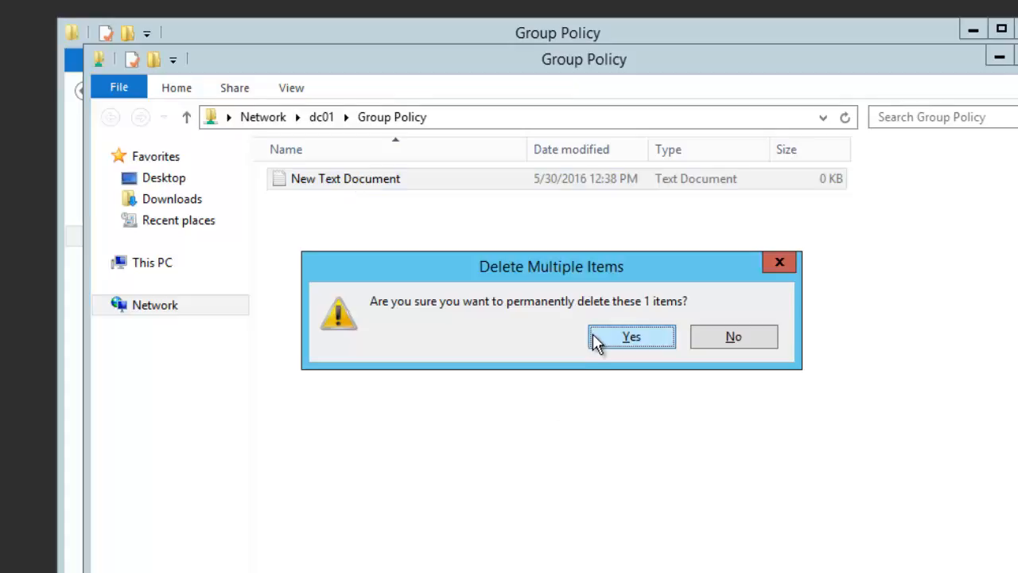
pyautogui.click(631, 336)
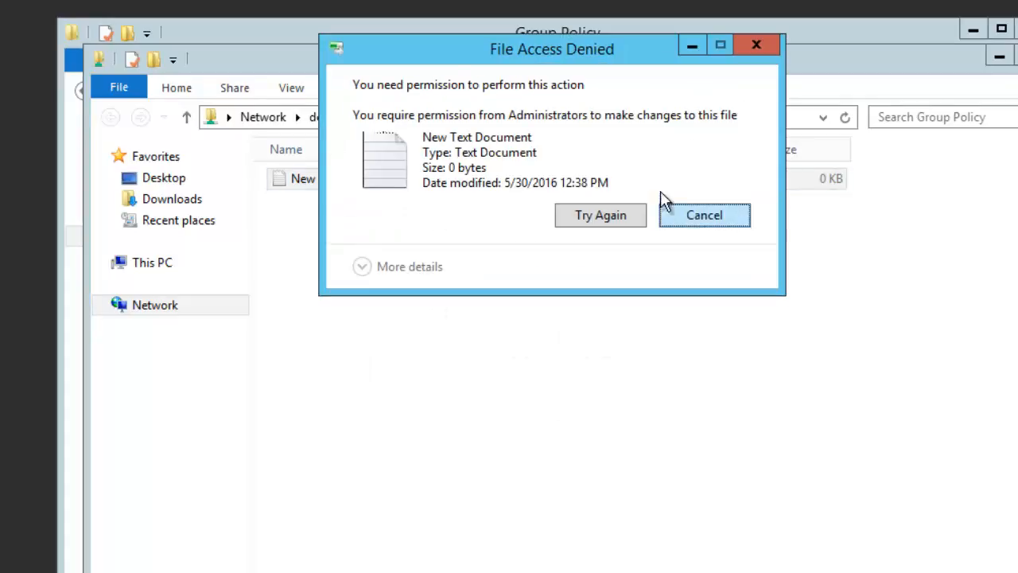
pyautogui.click(703, 215)
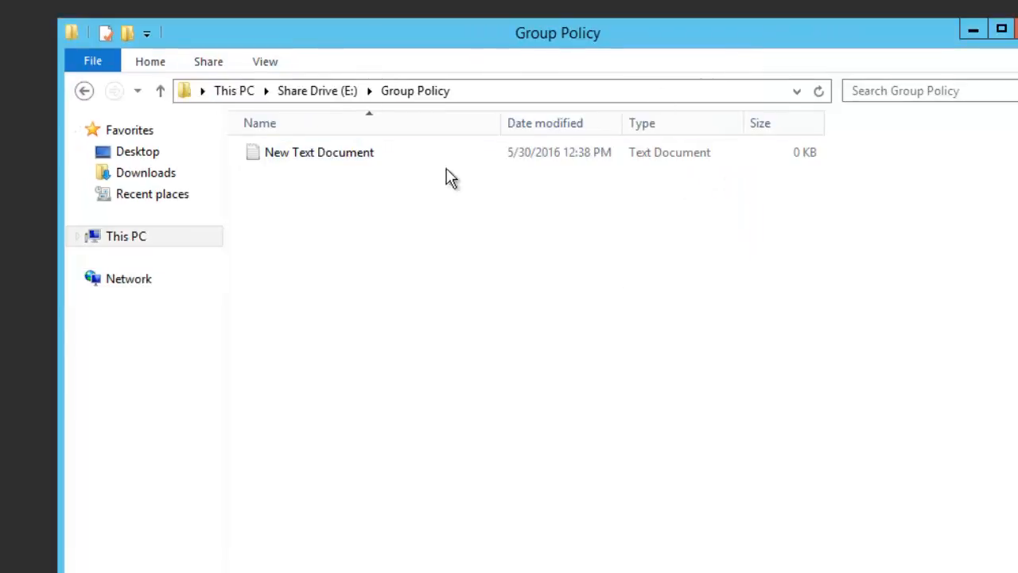
pyautogui.click(318, 152)
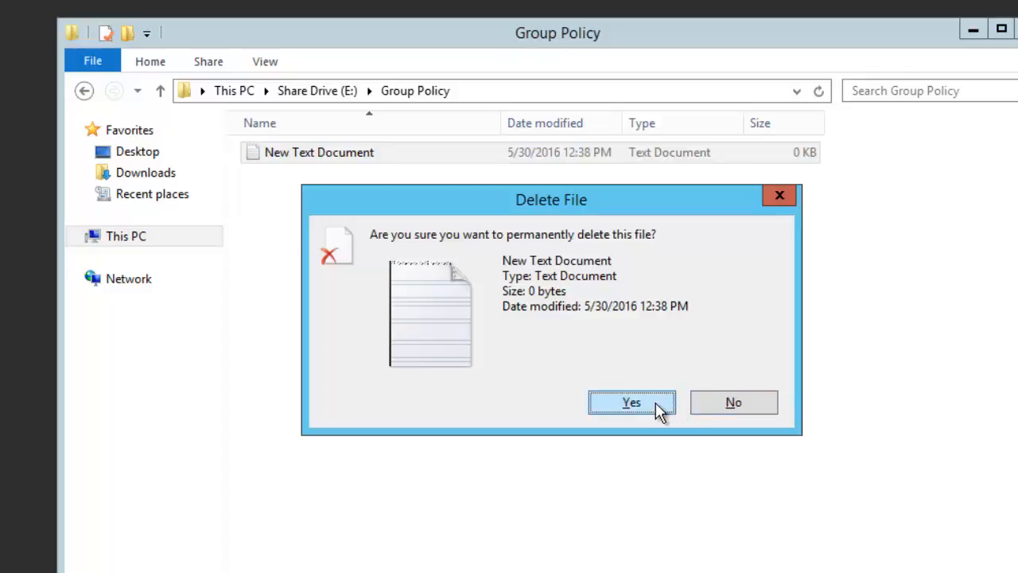
pyautogui.click(632, 402)
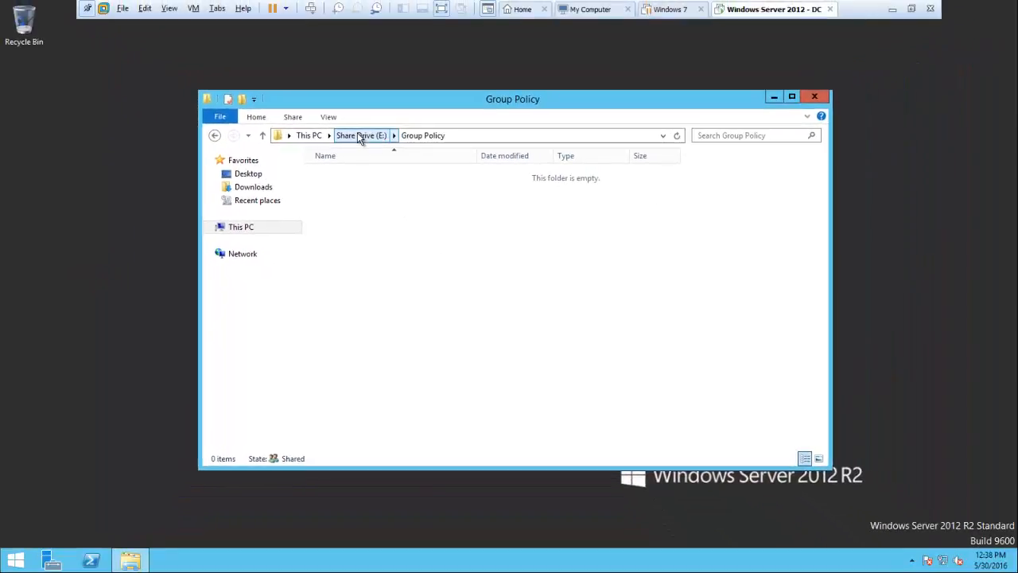
# Step: Add a new folder named Sales on Share Drive (E:)
pyautogui.rightClick(354, 230)
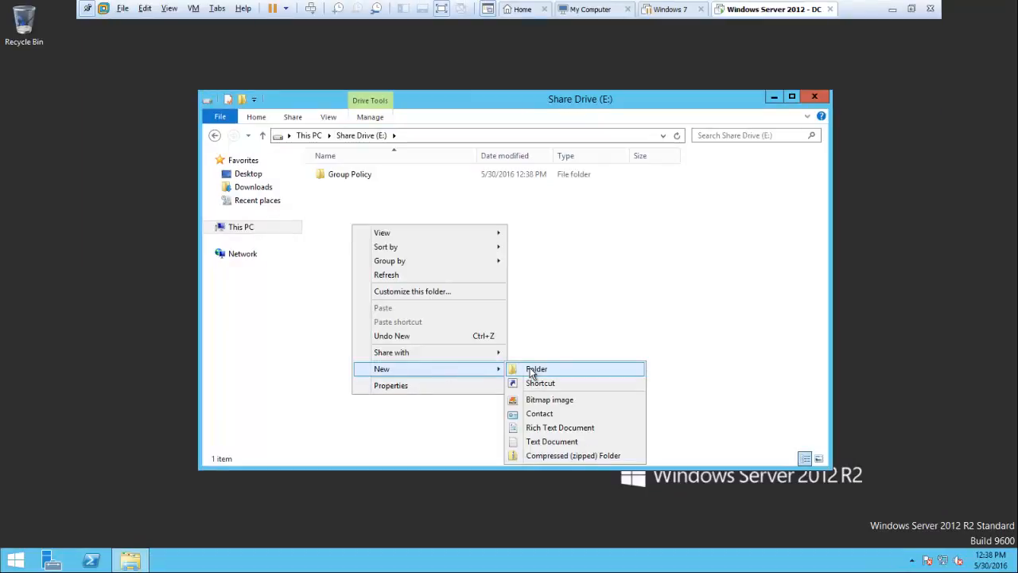
pyautogui.click(536, 368)
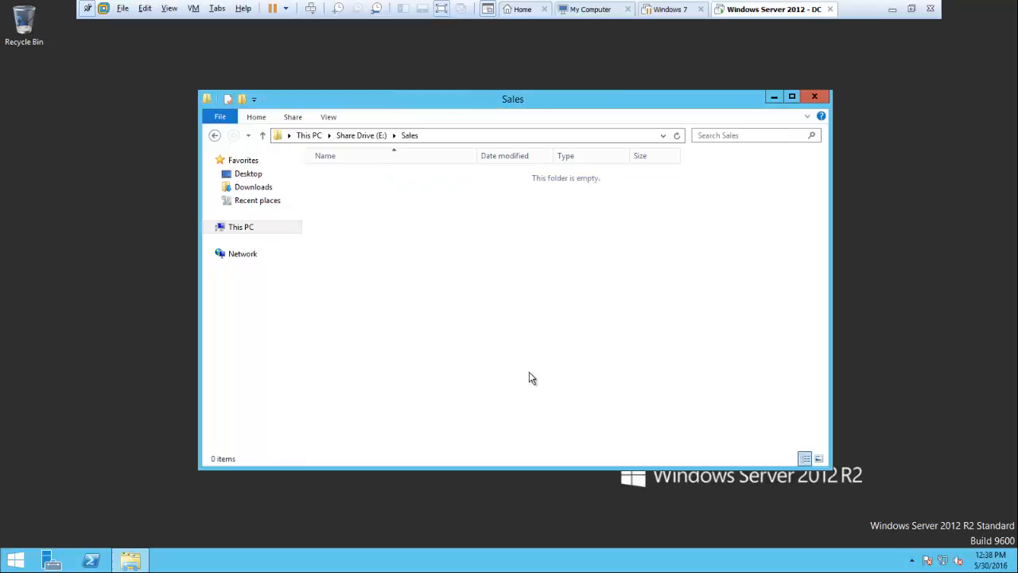
pyautogui.click(262, 136)
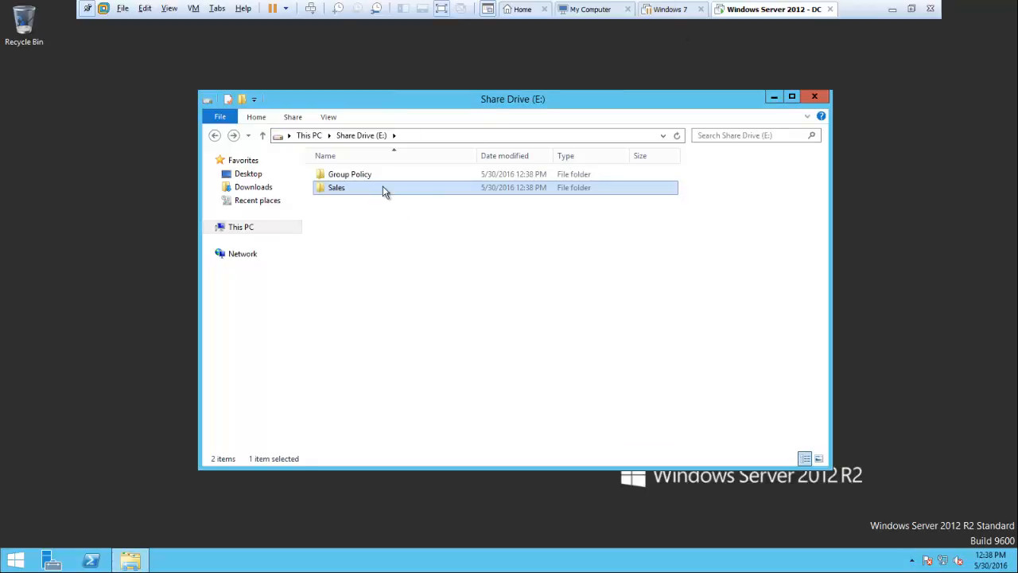
# Step: Open the Sales folder's Advanced Sharing settings from its Properties
pyautogui.rightClick(336, 187)
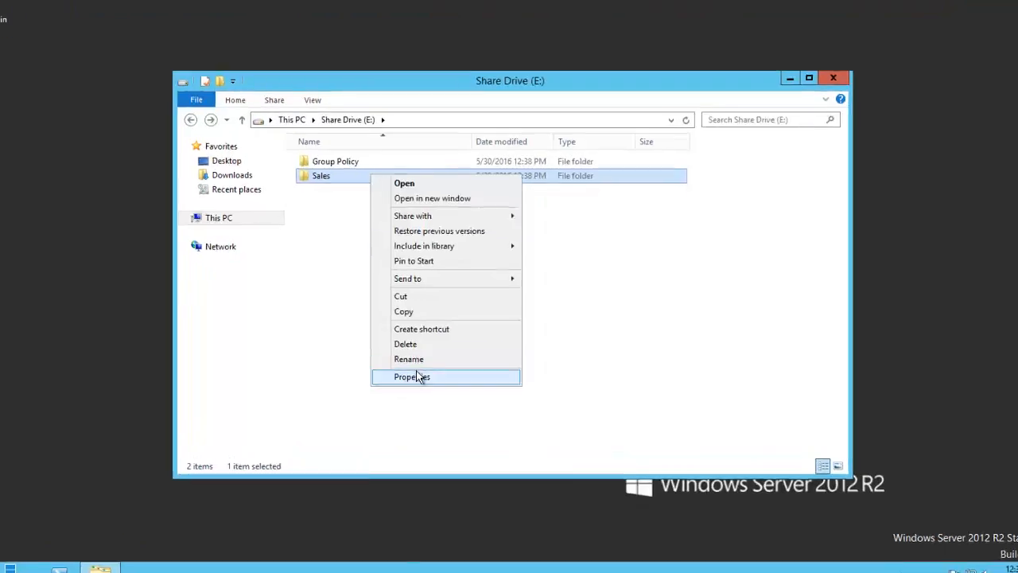
pyautogui.click(412, 376)
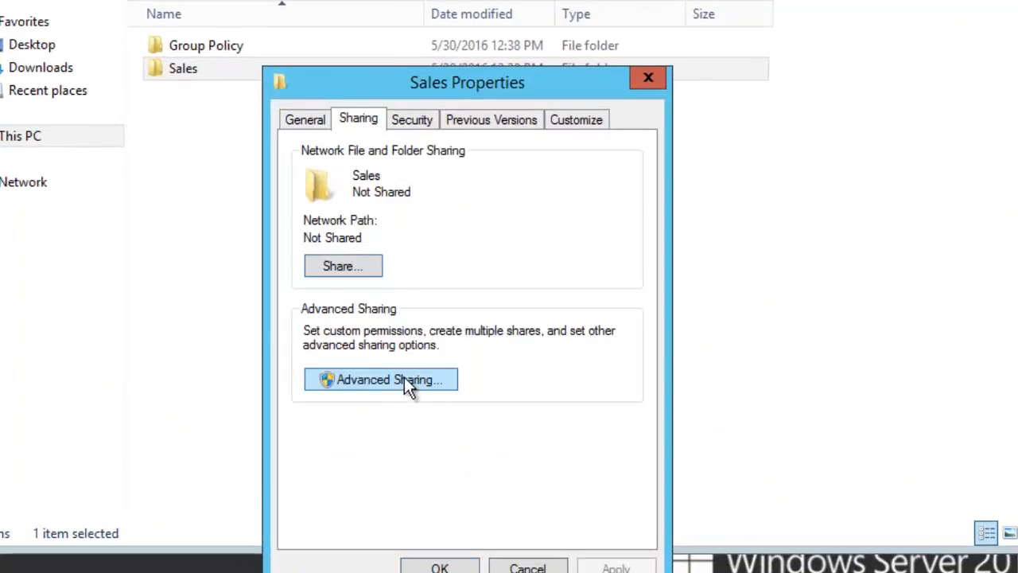
pyautogui.click(380, 380)
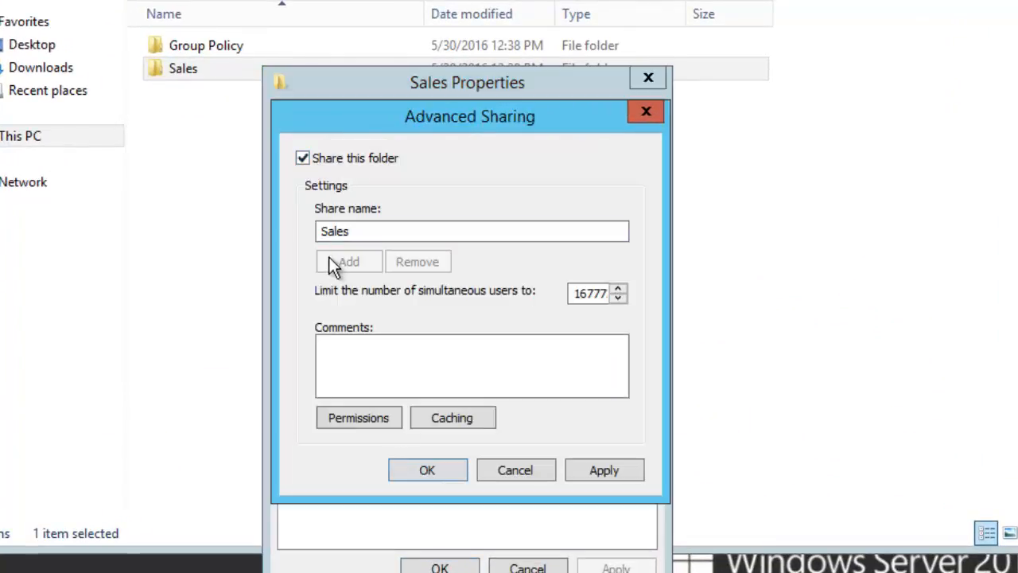
# Step: Replace Everyone with Authenticated Users in the Sales share permissions and apply
pyautogui.click(358, 416)
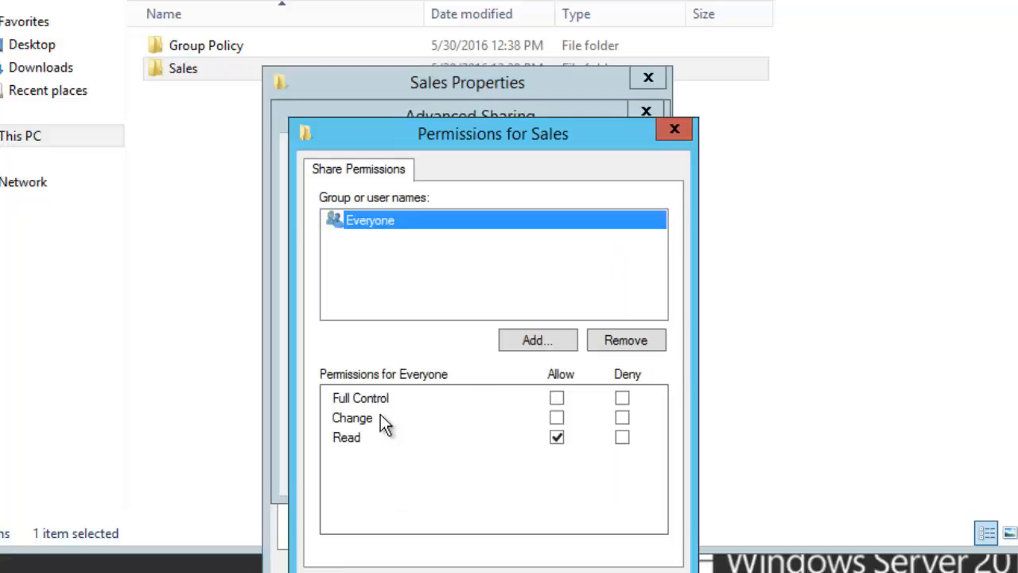
pyautogui.click(626, 339)
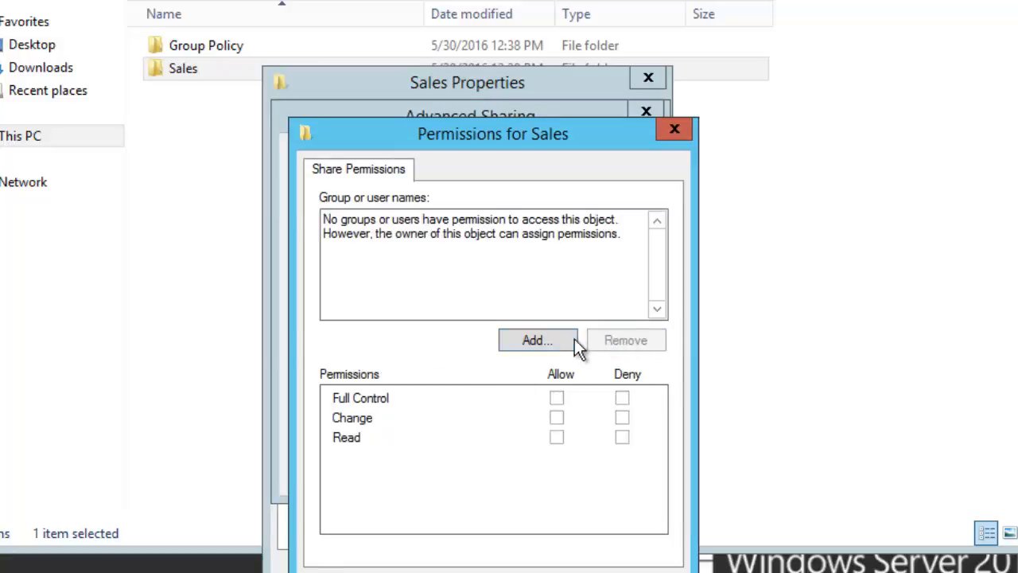
pyautogui.click(536, 340)
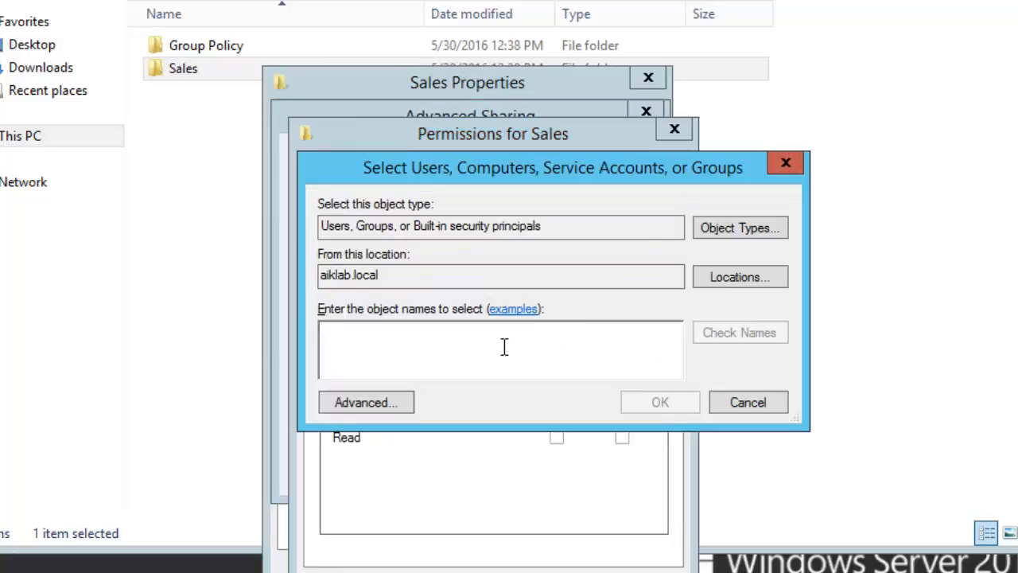
pyautogui.write('ath')
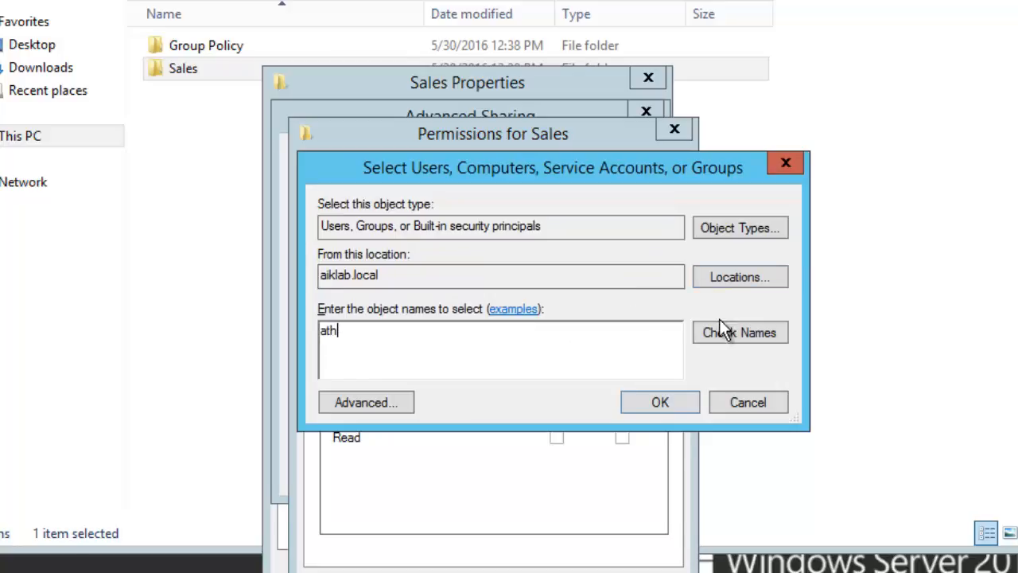
pyautogui.moveTo(443, 407)
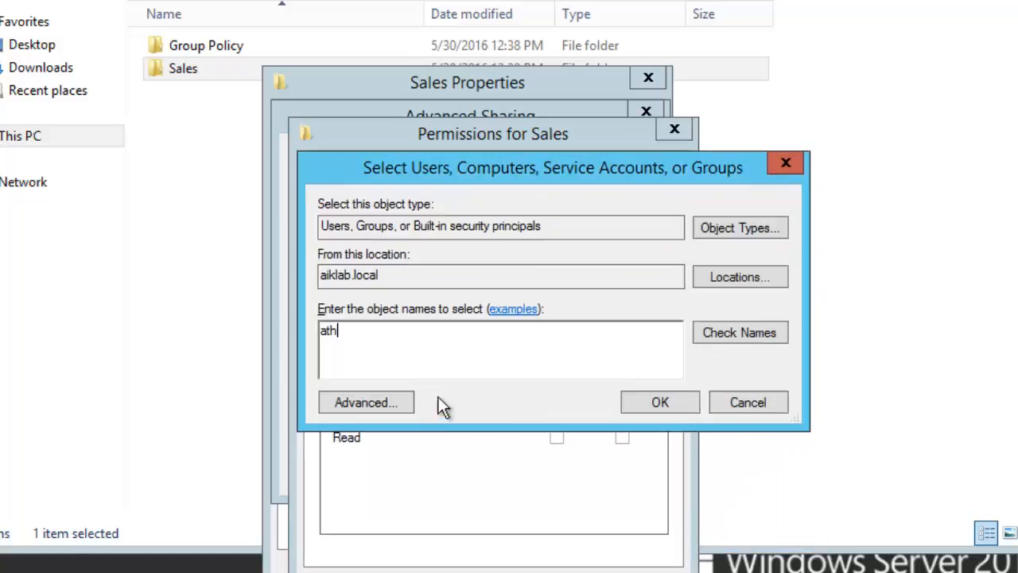
pyautogui.press('BackSpace')
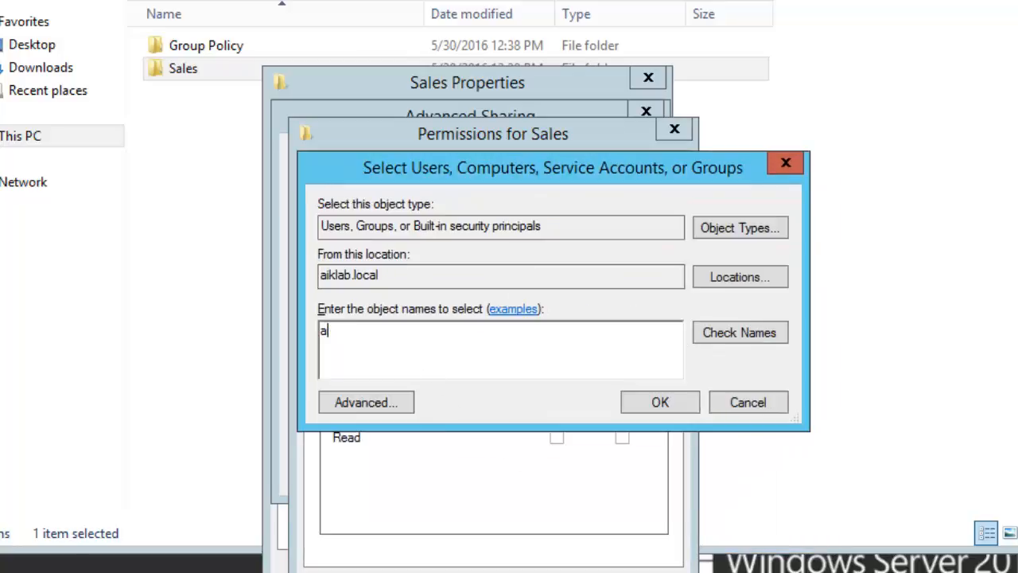
pyautogui.write('uth')
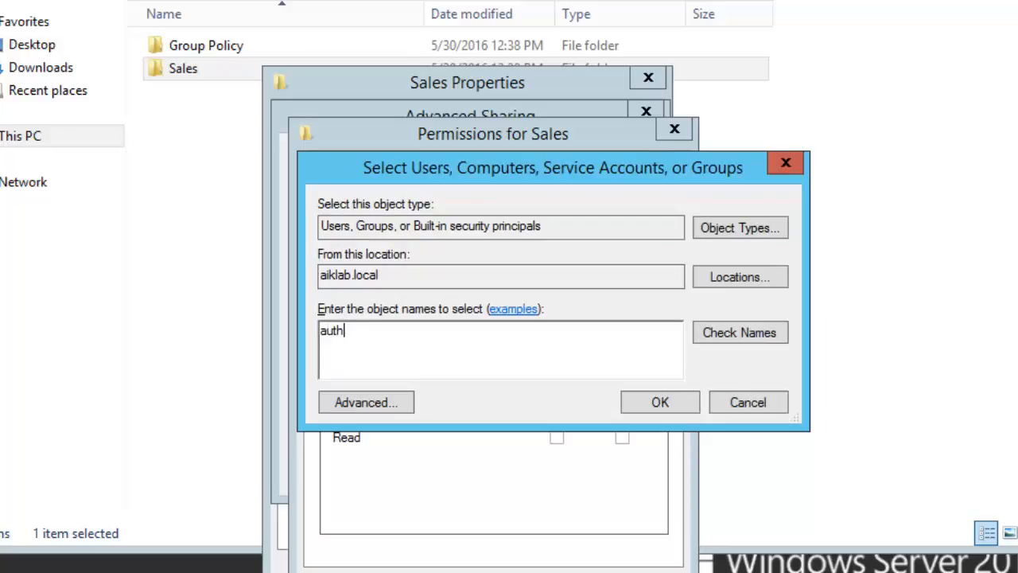
pyautogui.click(739, 333)
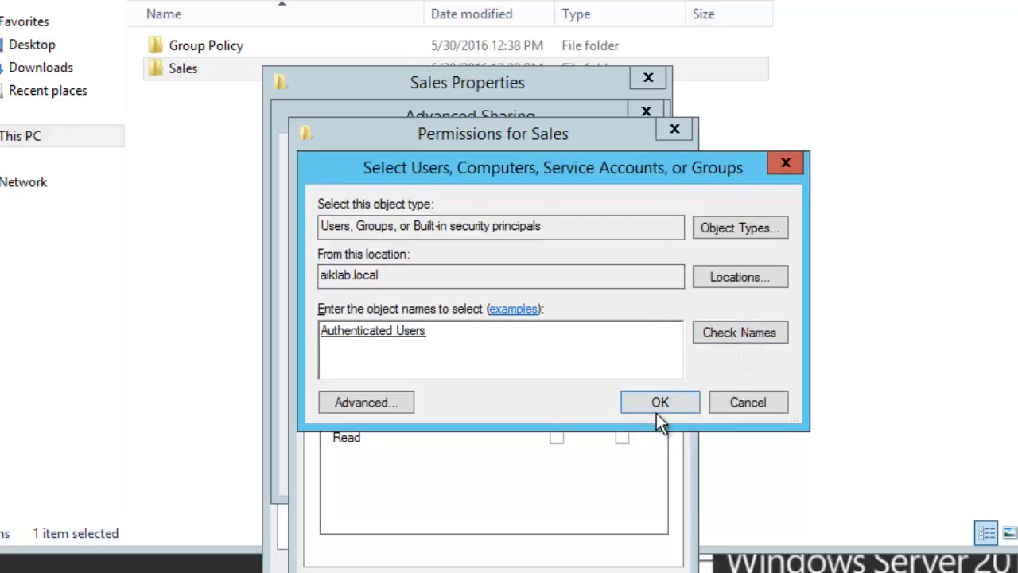
pyautogui.click(660, 401)
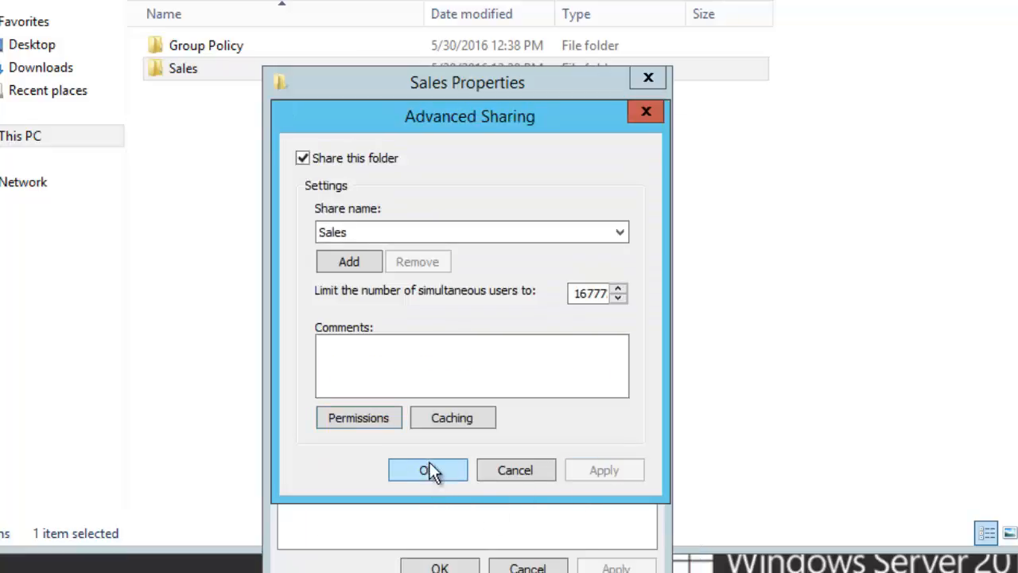
pyautogui.click(428, 469)
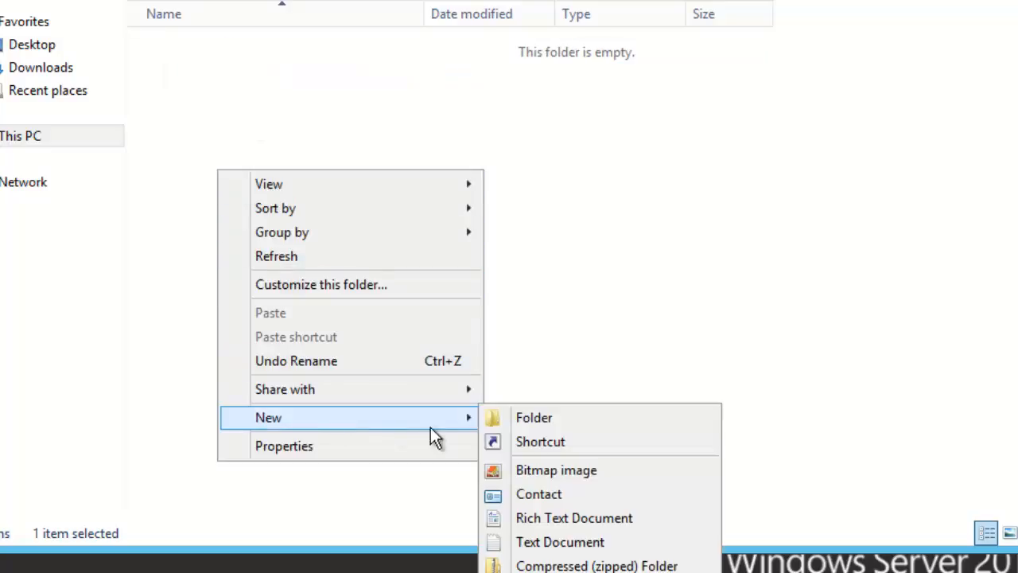
# Step: Close the open File Explorer window
pyautogui.click(560, 541)
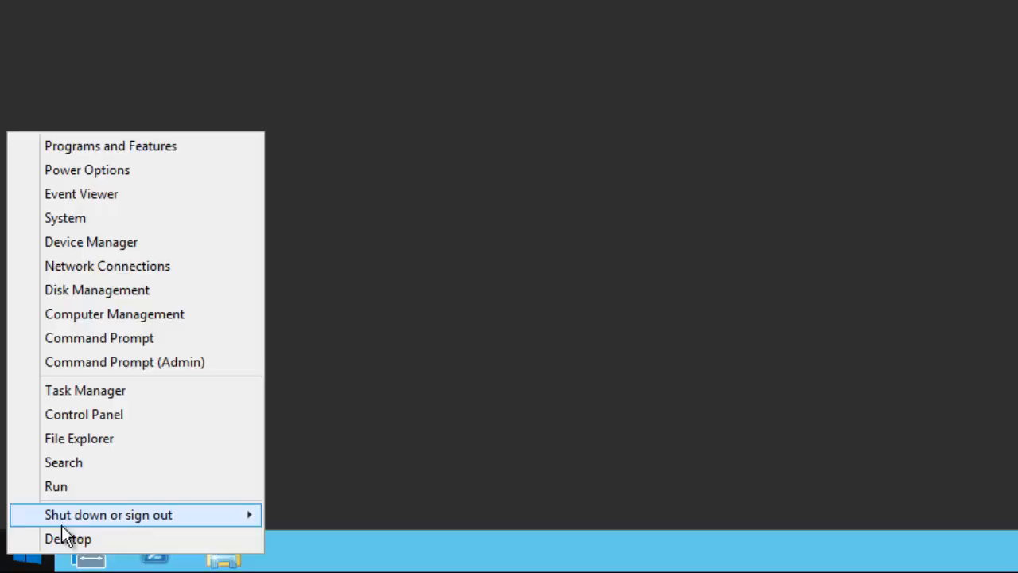
# Step: Open \\dc01\Sales via Run and create a text document named test
pyautogui.click(56, 486)
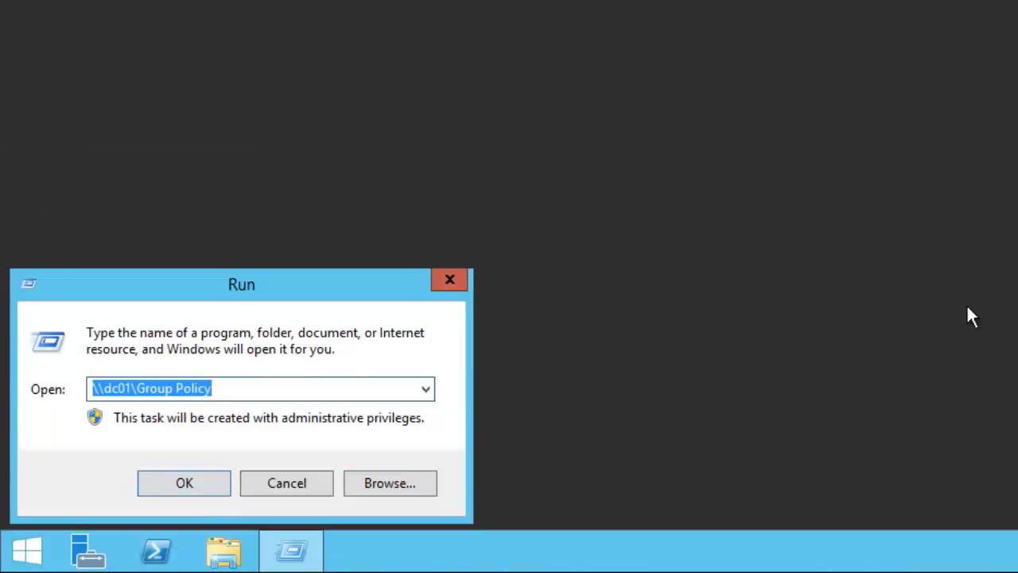
pyautogui.click(261, 388)
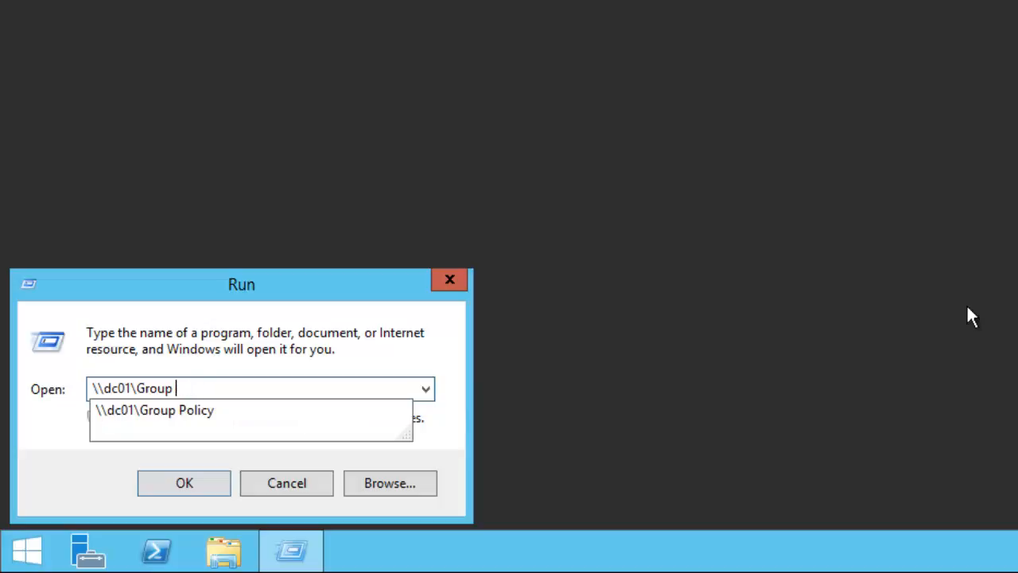
pyautogui.click(184, 483)
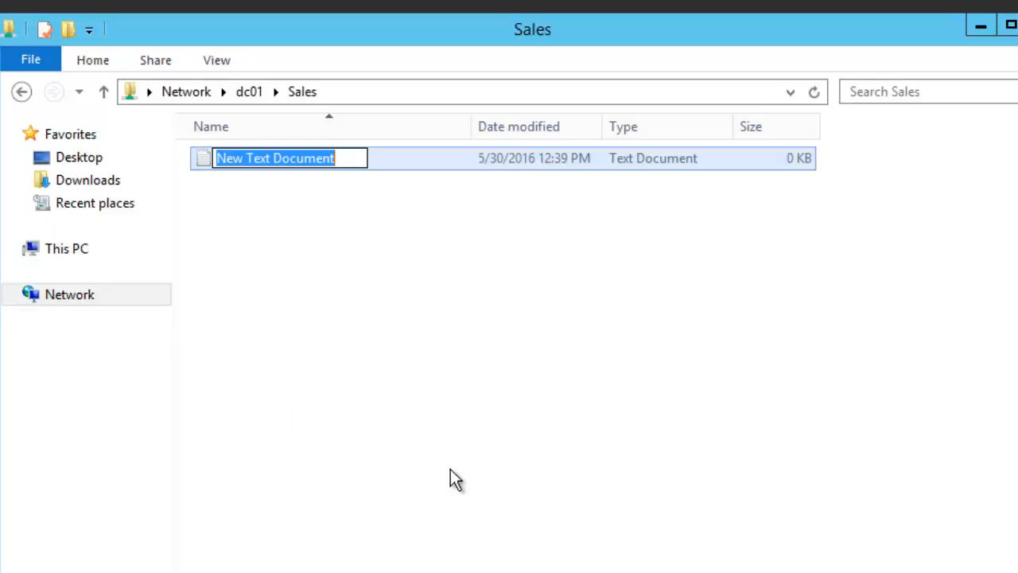
pyautogui.write('test')
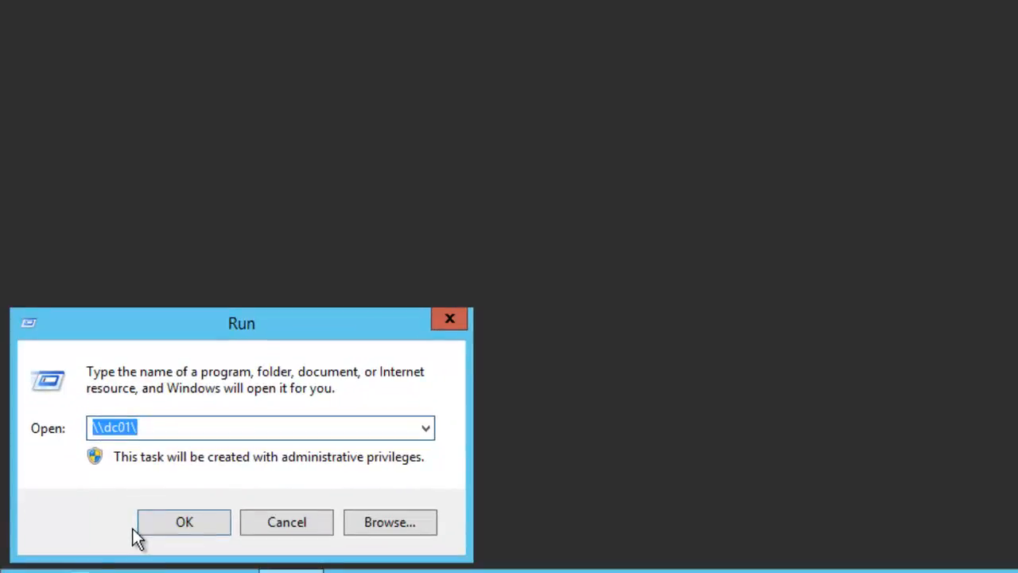
# Step: Launch compmgmt.msc, list Shared Folders > Shares, and select the Group Policy share
pyautogui.write('com')
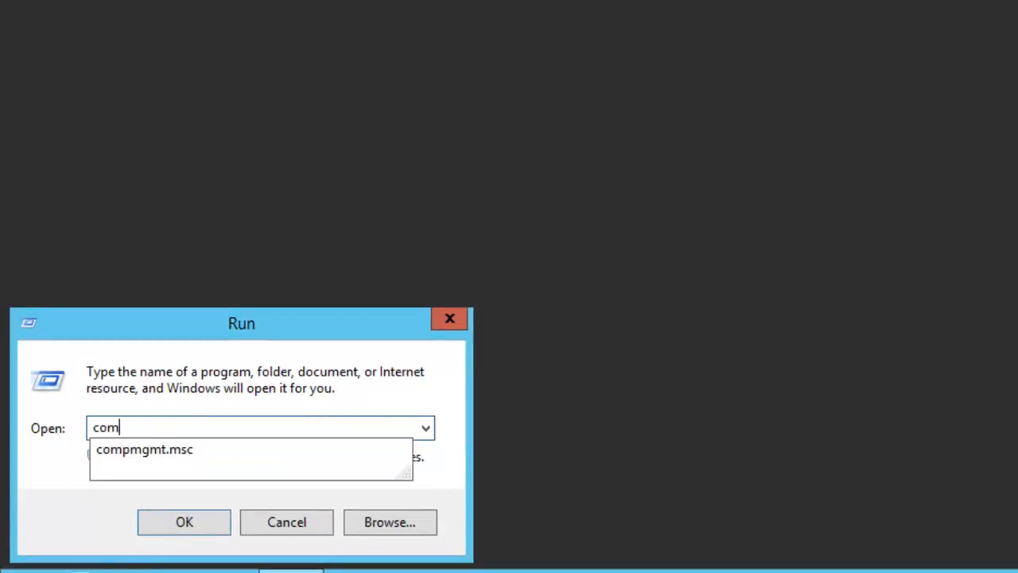
pyautogui.click(184, 522)
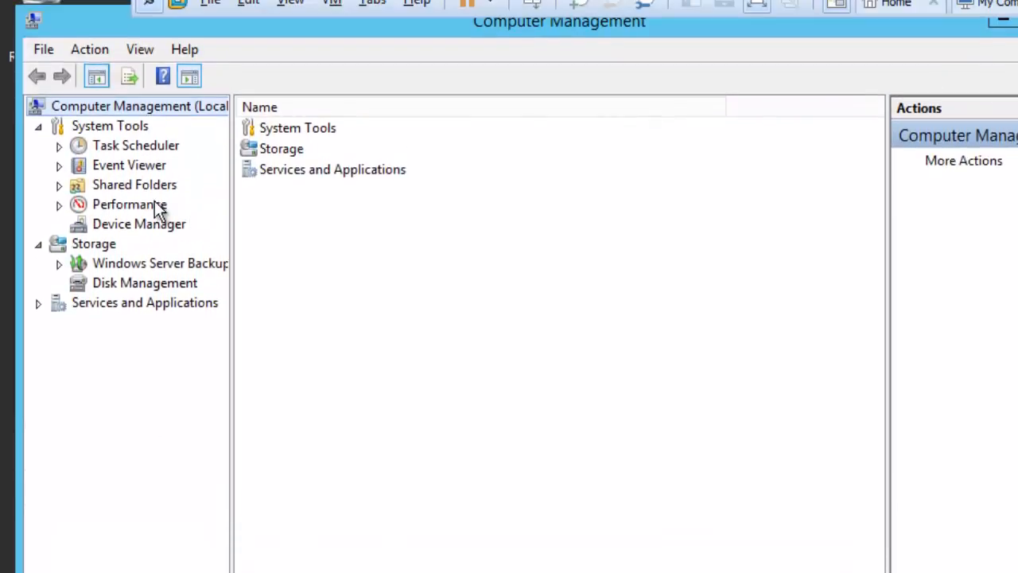
pyautogui.click(134, 184)
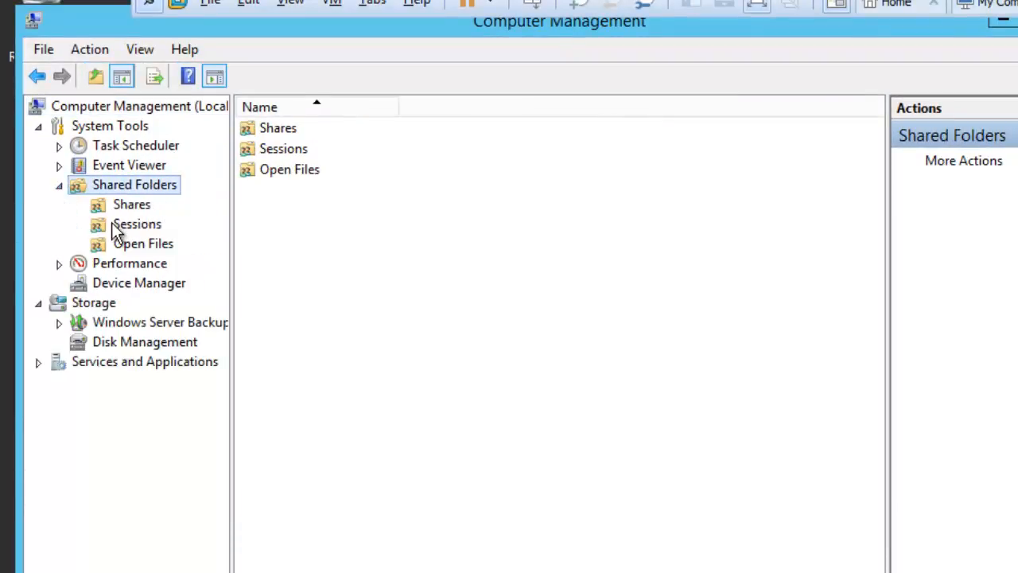
pyautogui.click(131, 204)
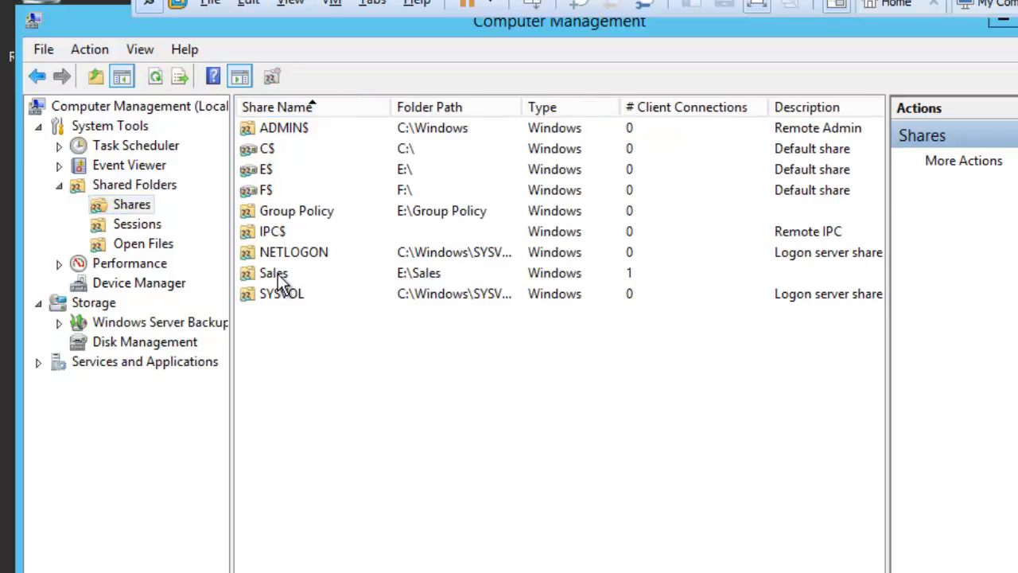
pyautogui.click(297, 210)
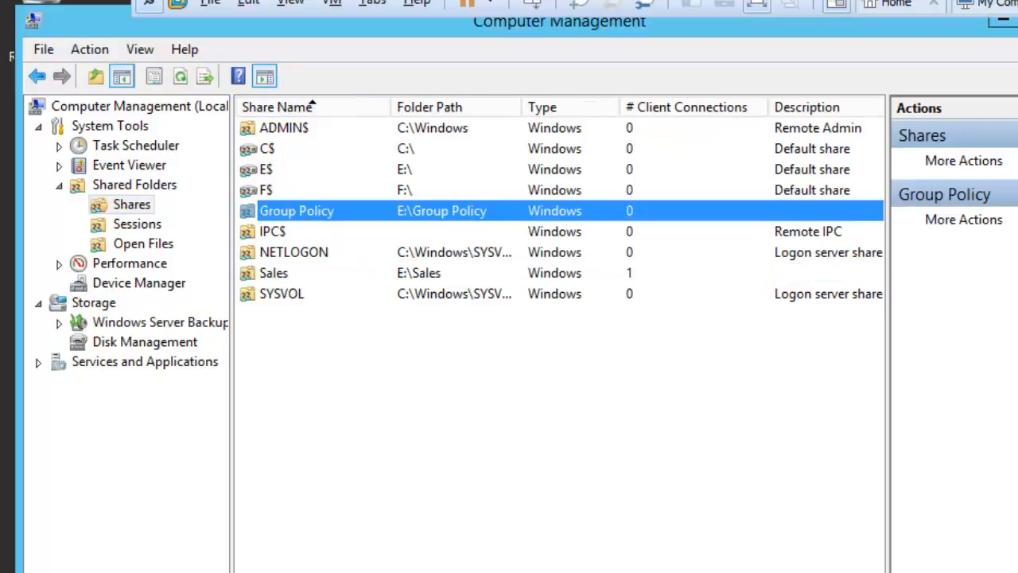